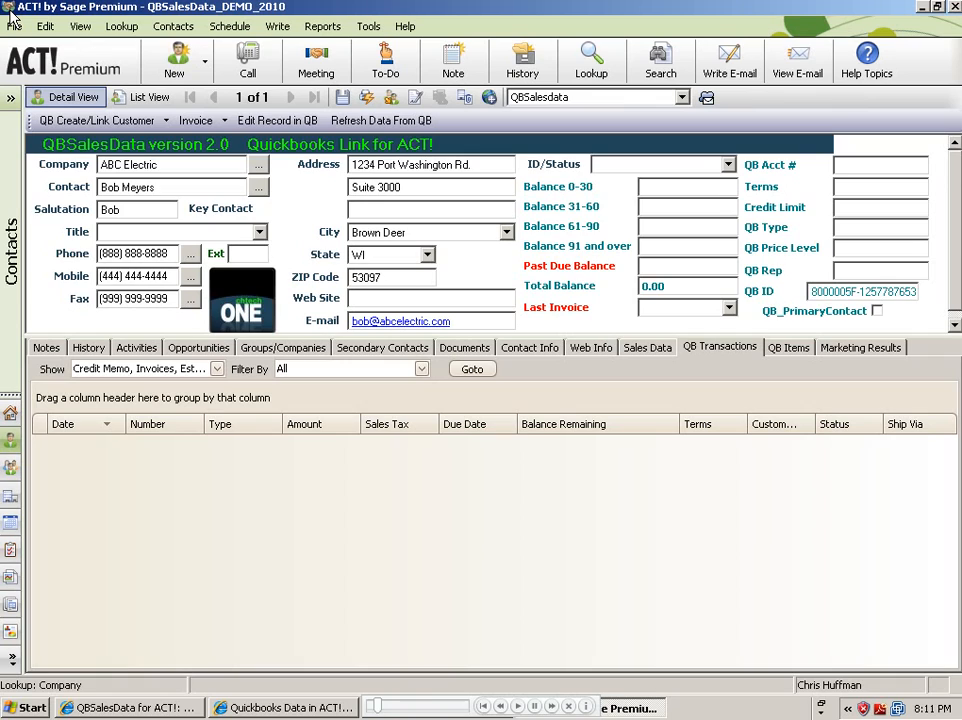
mouse_move(842, 248)
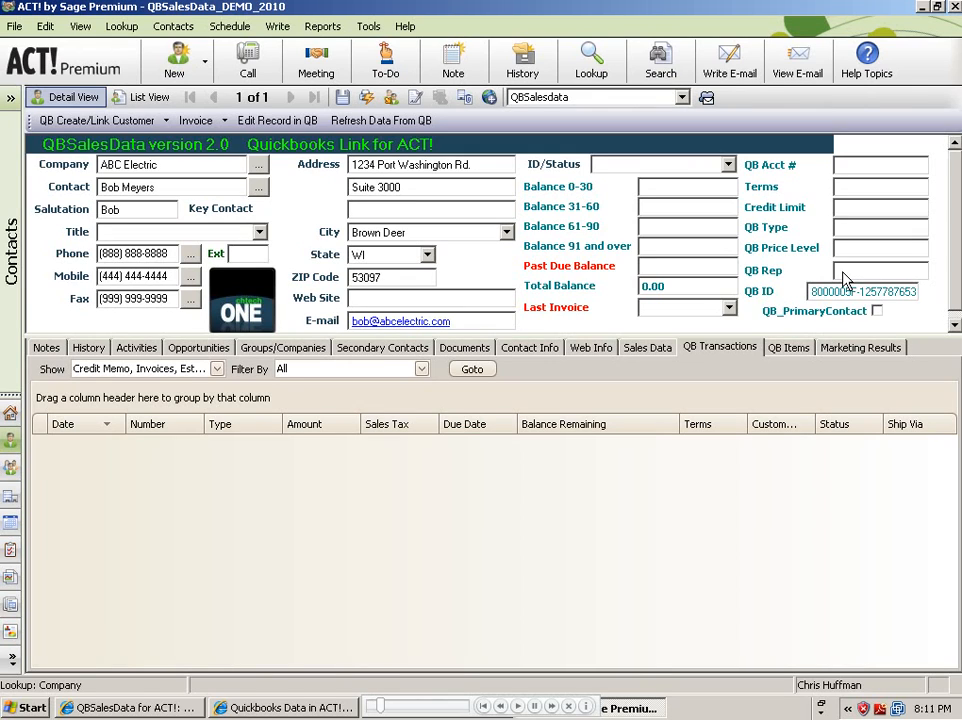
mouse_move(700, 260)
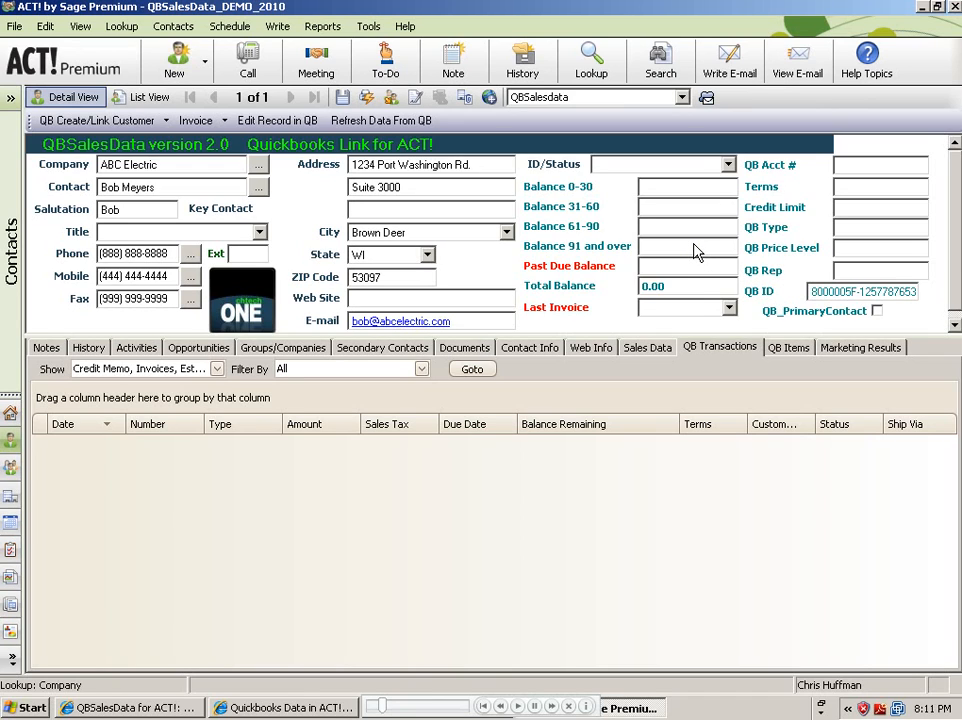
mouse_move(667, 353)
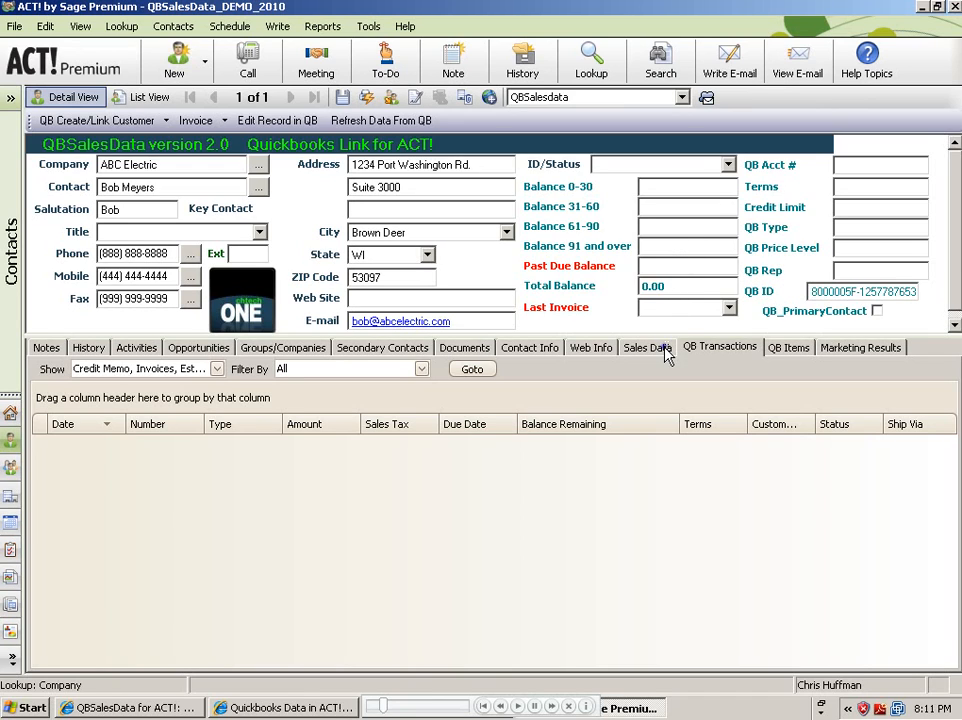
- Review ABC Electric's empty Sales Data, QB Transactions and QB Items tabs before syncing
click(647, 347)
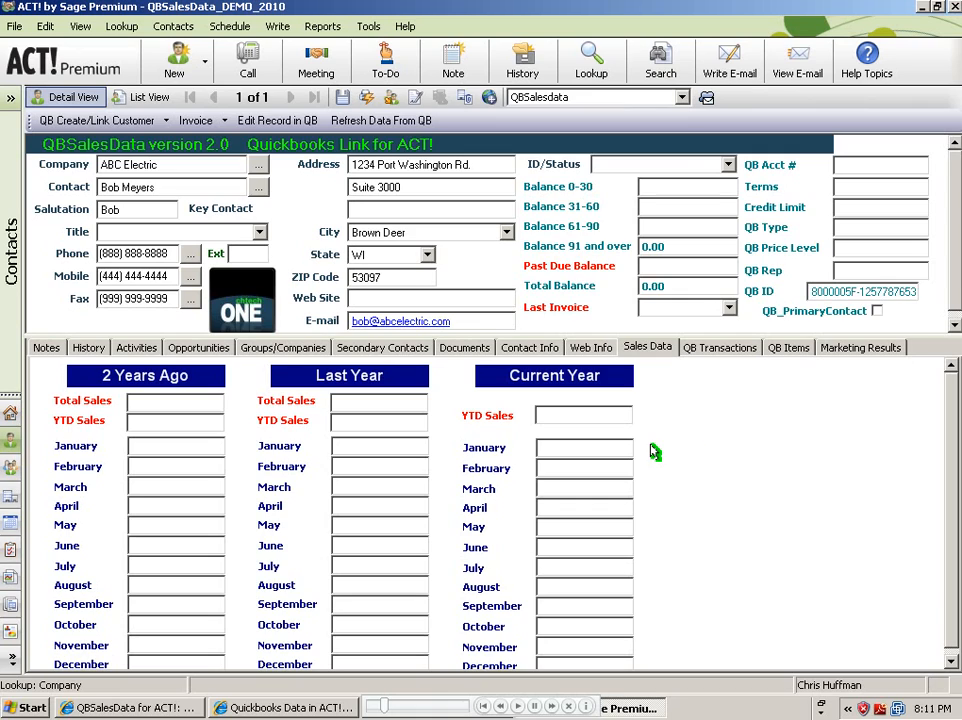
click(719, 347)
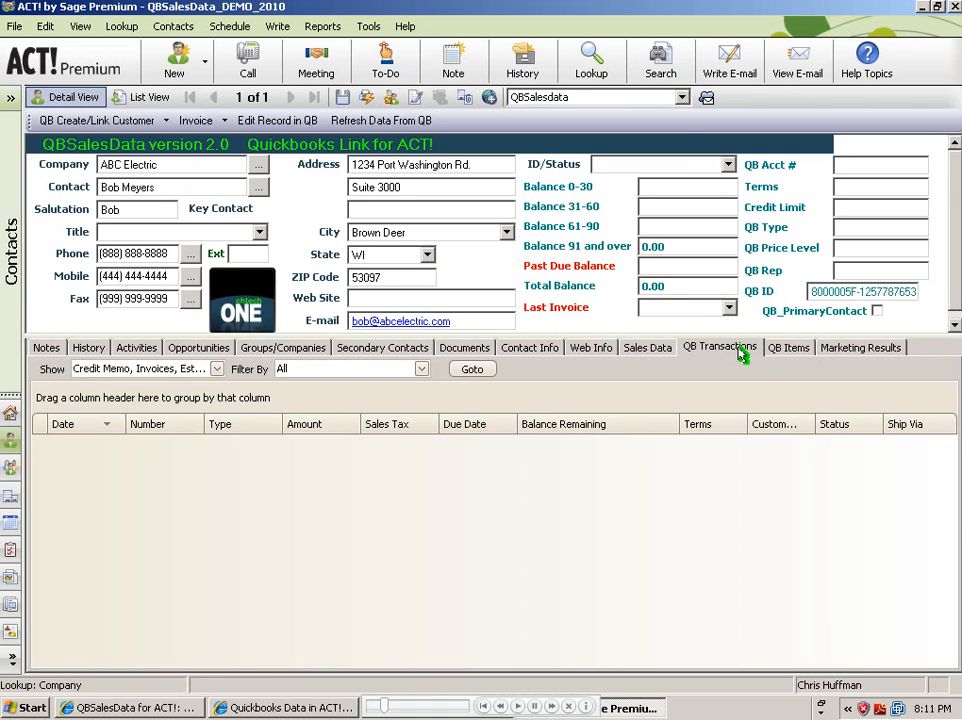
click(789, 347)
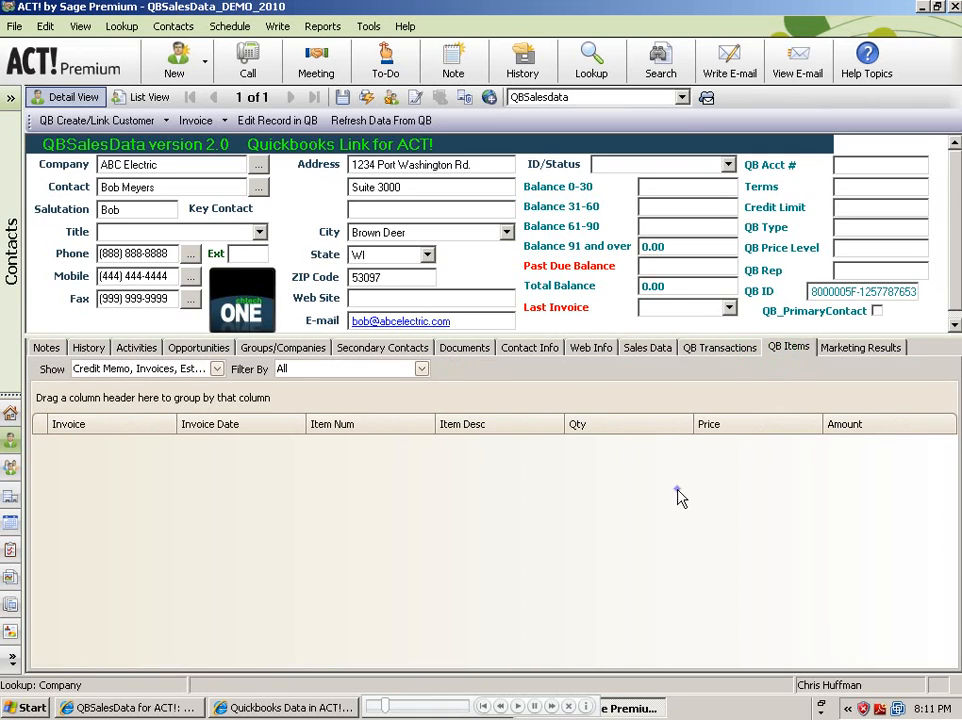
click(647, 347)
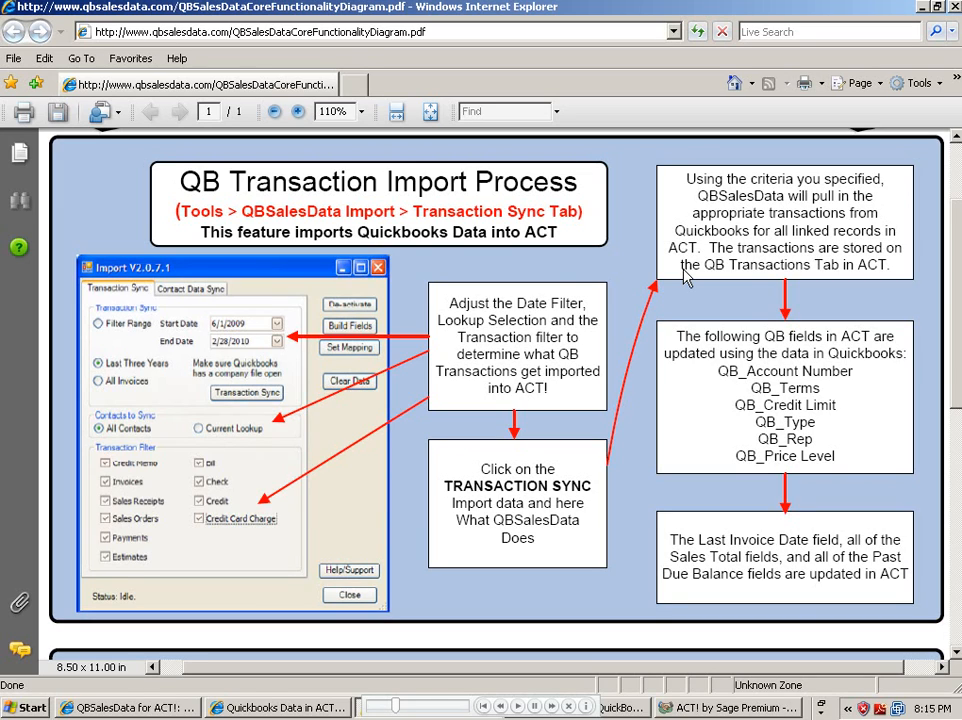
mouse_move(375, 215)
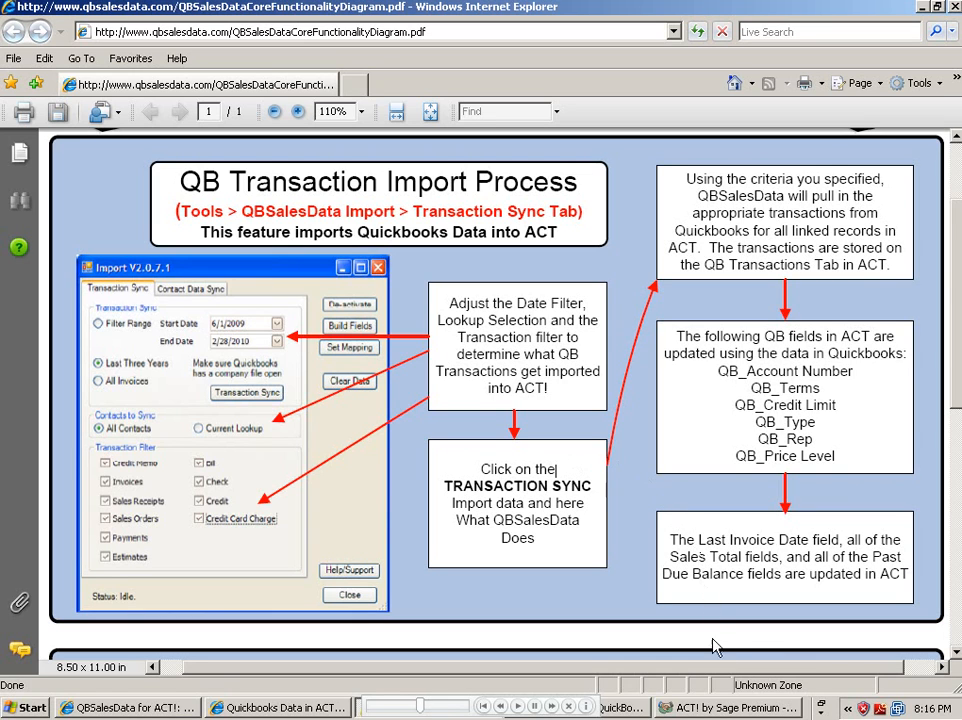
- Return to ABC Electric's record and open QBSalesData Import(Table) from the Tools menu
click(730, 708)
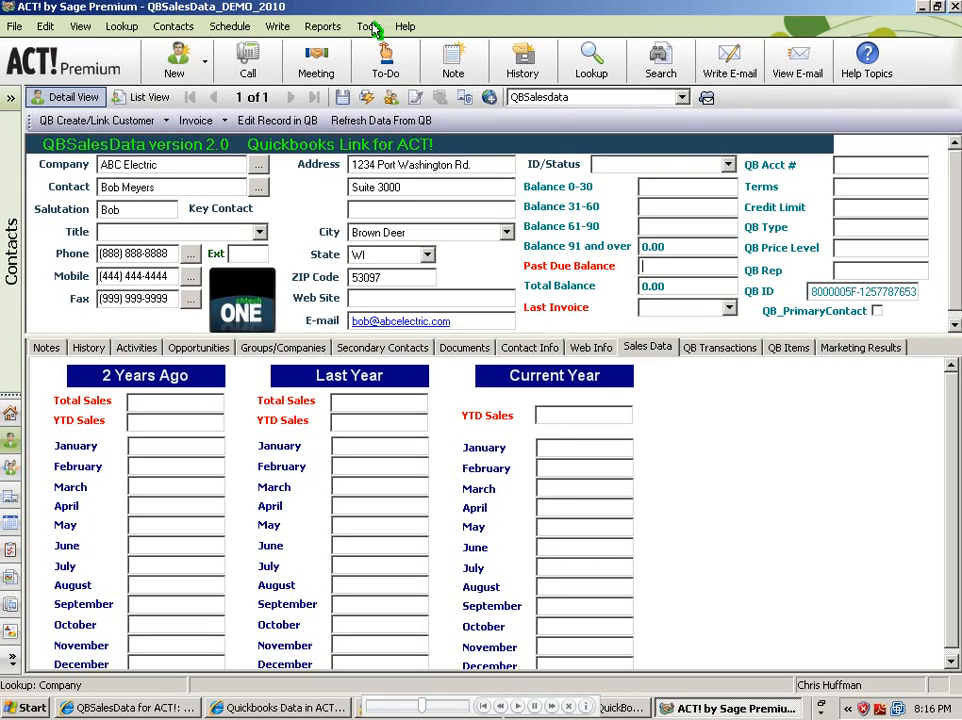
click(367, 26)
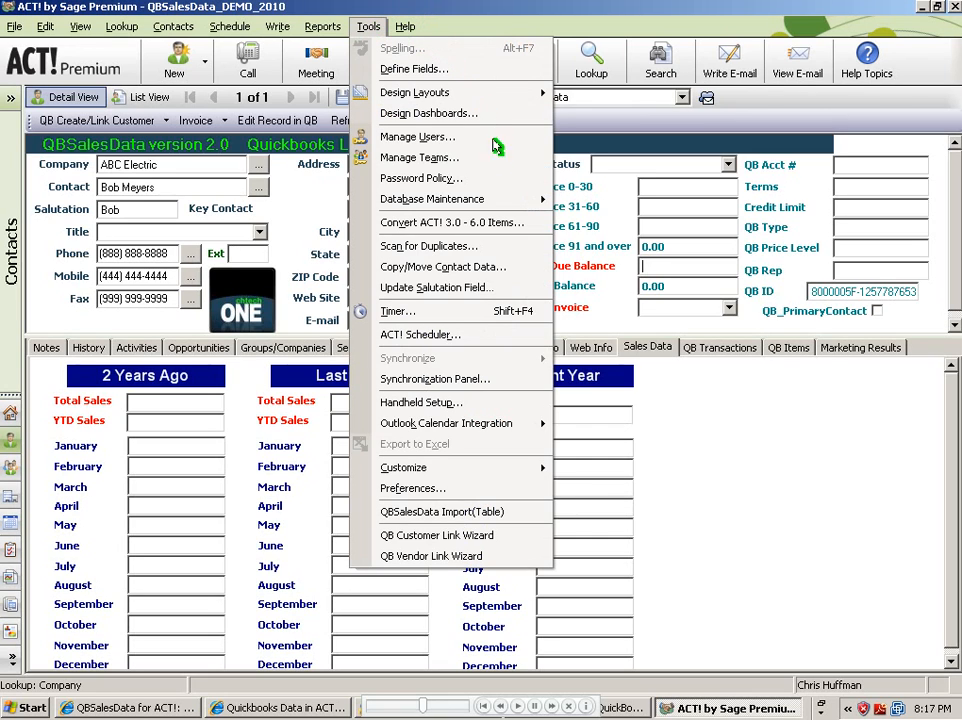
mouse_move(540, 515)
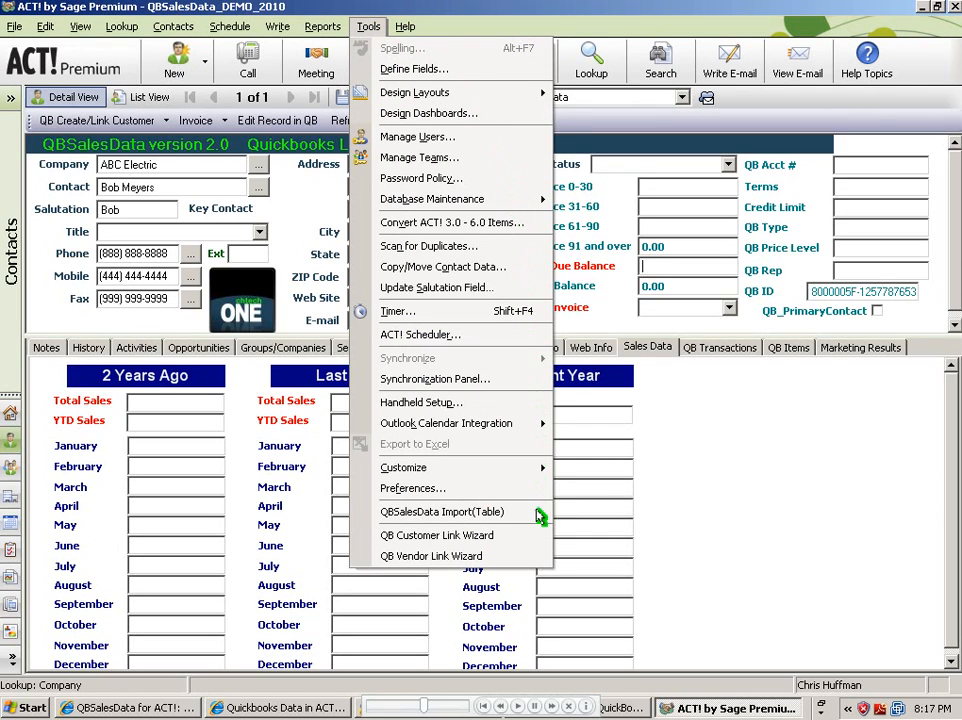
click(441, 511)
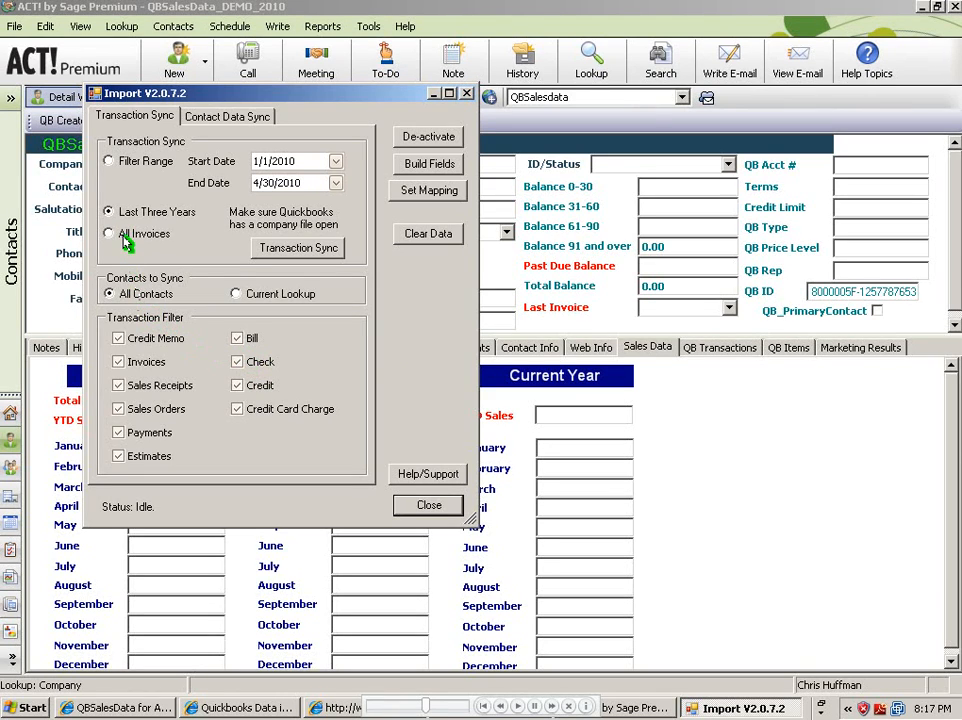
- Run a Transaction Sync for All Invoices on the Current Lookup until it completes
click(108, 233)
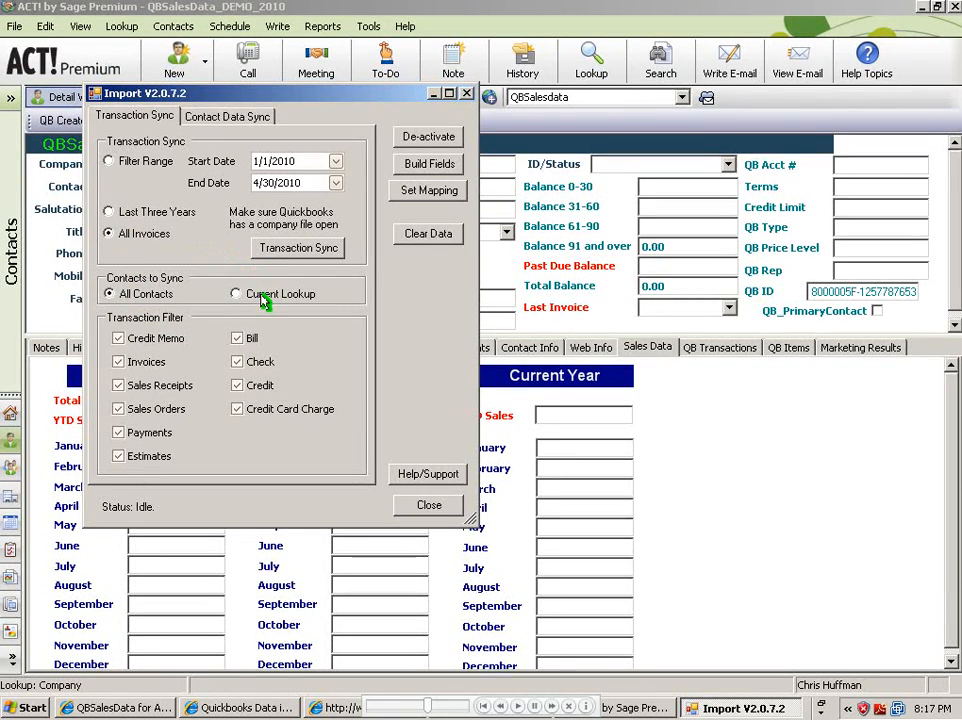
click(236, 293)
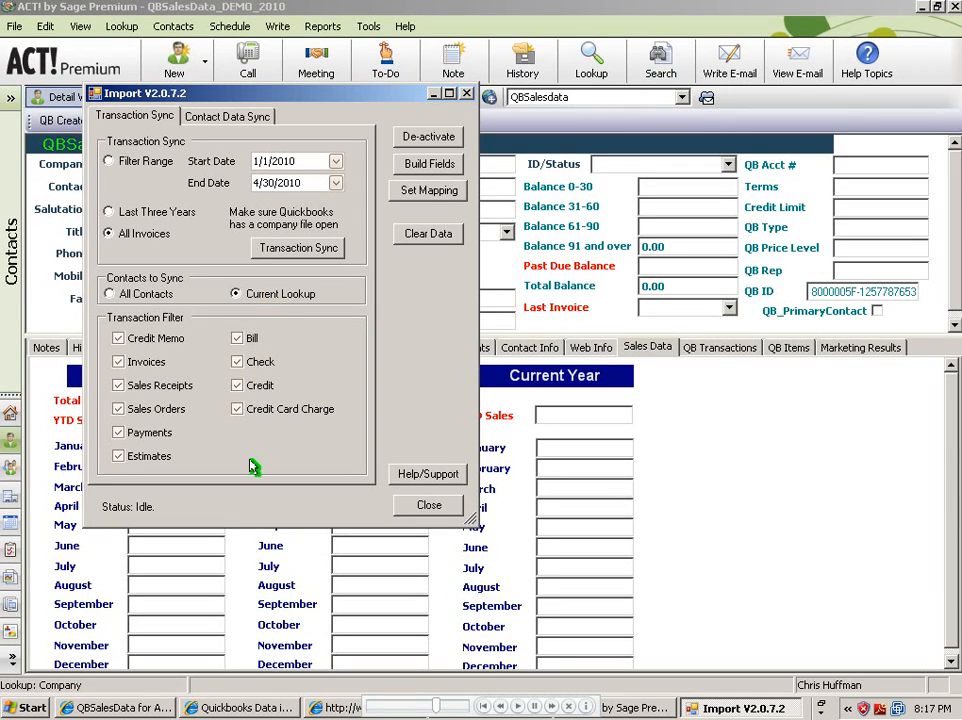
mouse_move(233, 328)
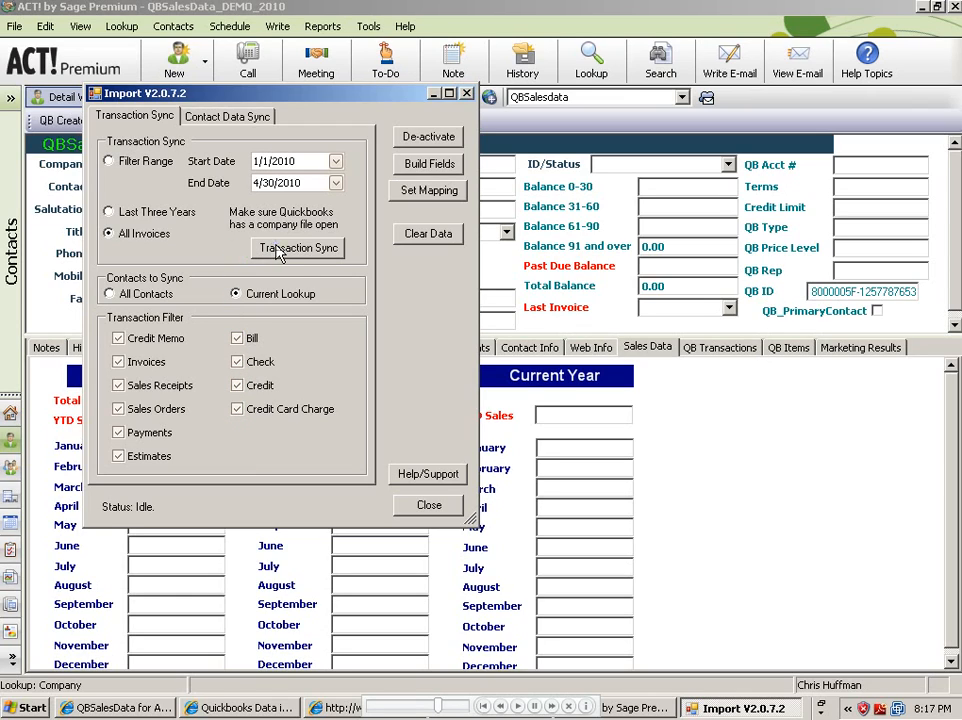
click(297, 248)
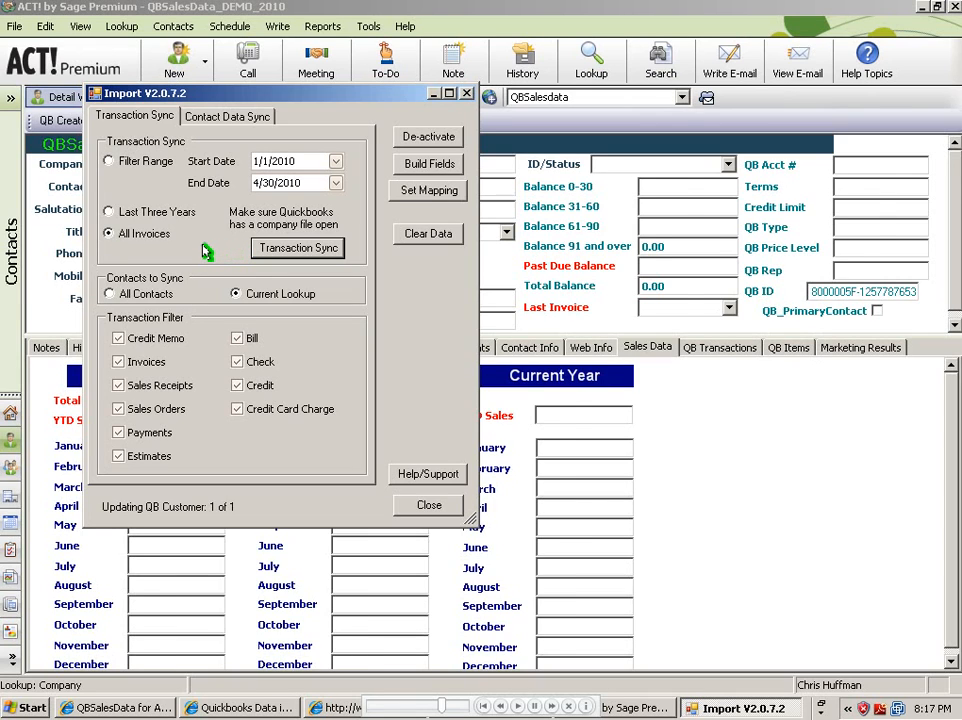
click(297, 248)
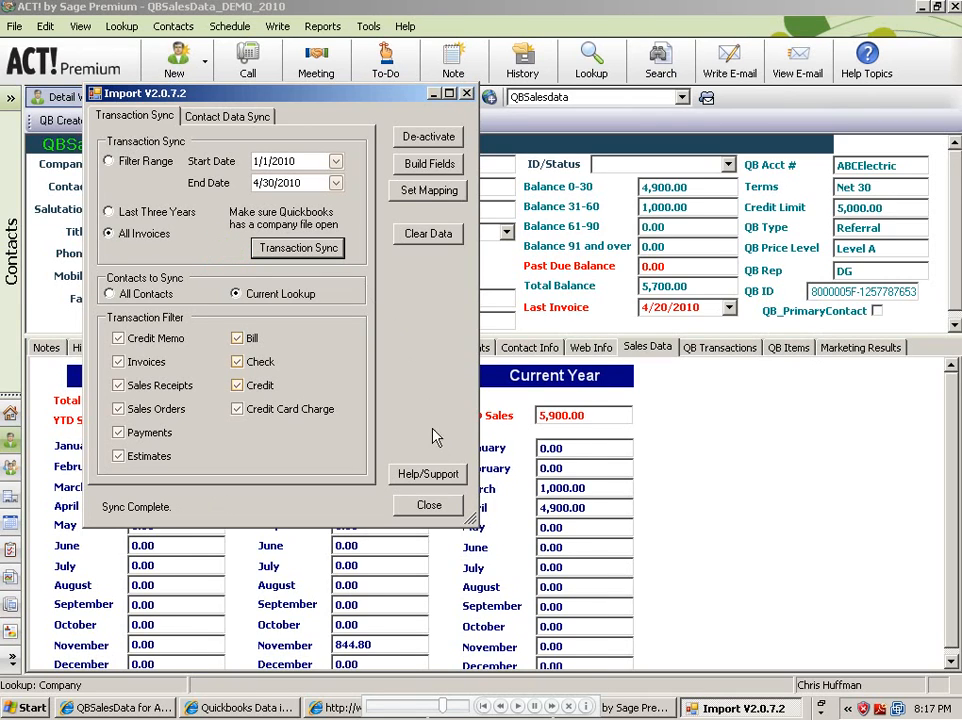
- Close the Import dialog to show ABC Electric's synced balances, terms and yearly sales
click(428, 505)
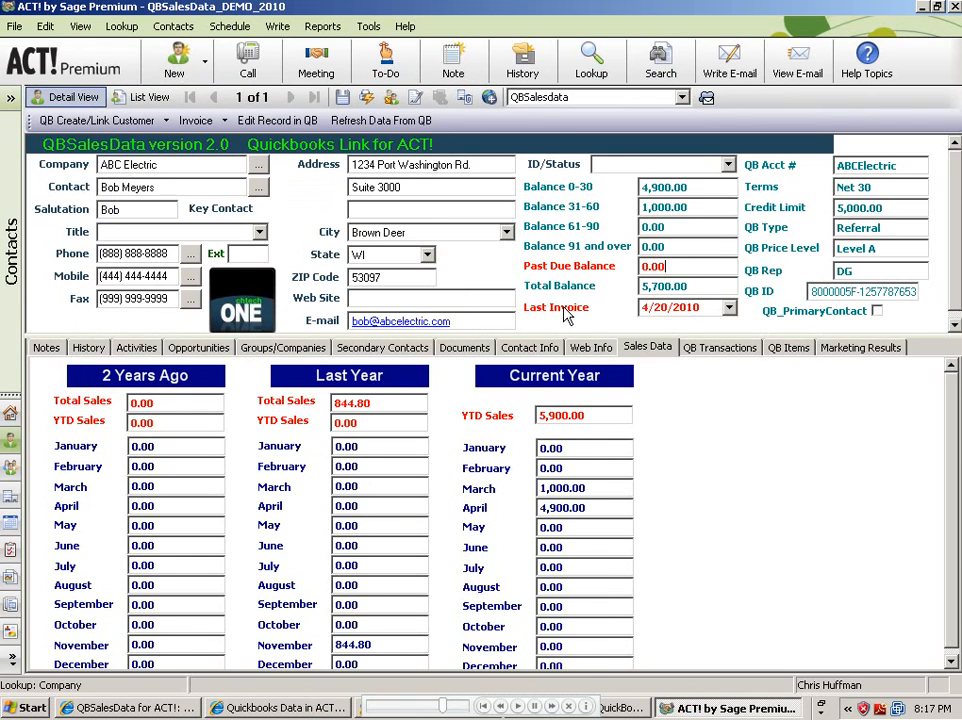
mouse_move(563, 311)
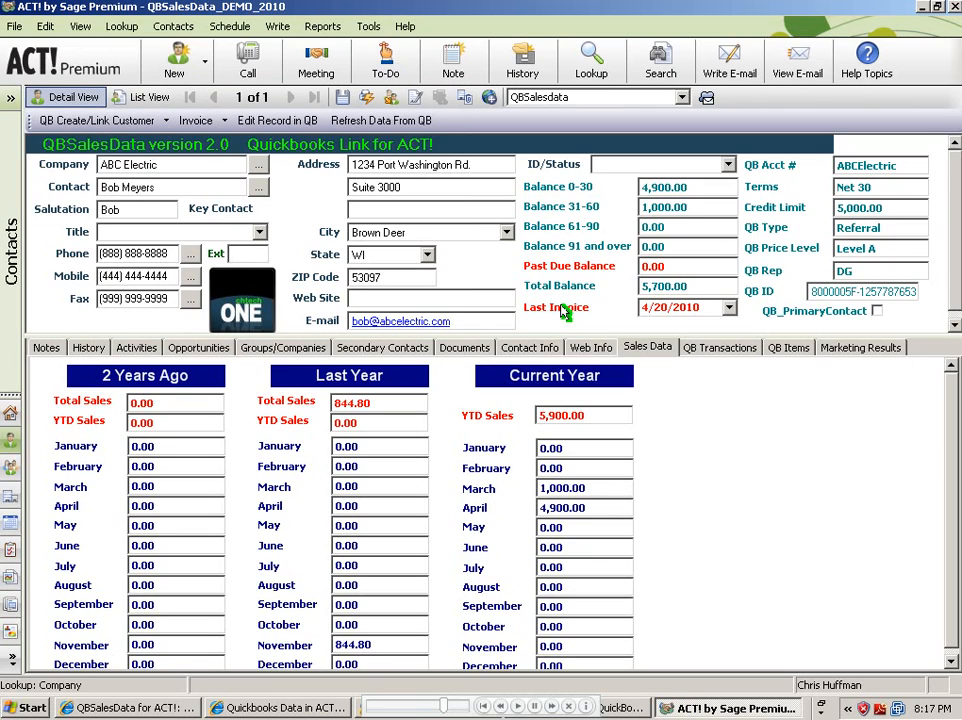
mouse_move(595, 277)
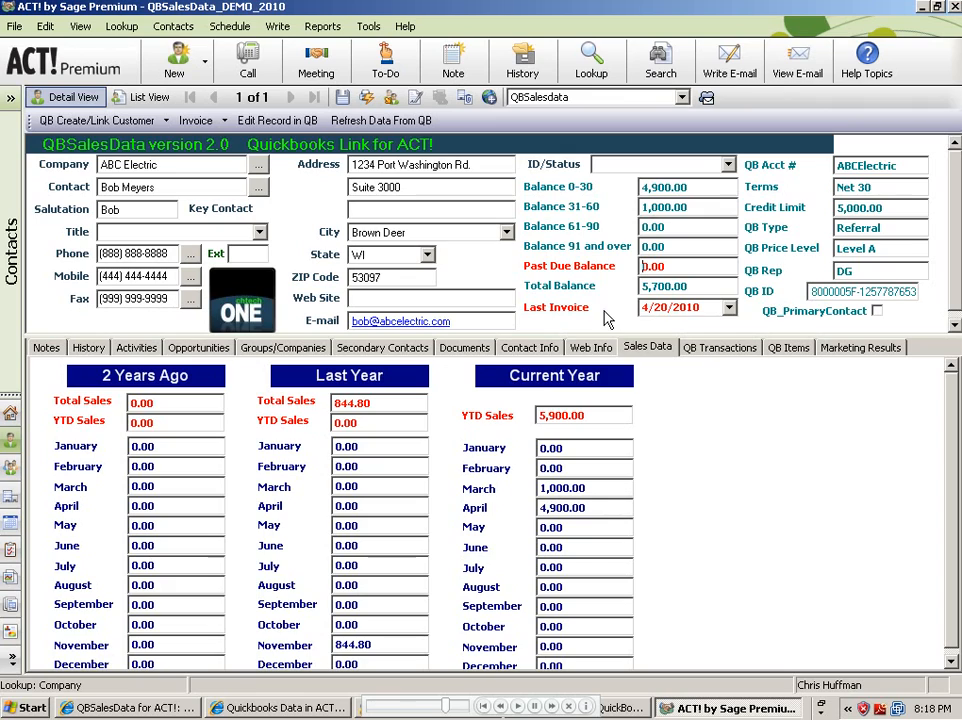
mouse_move(796, 224)
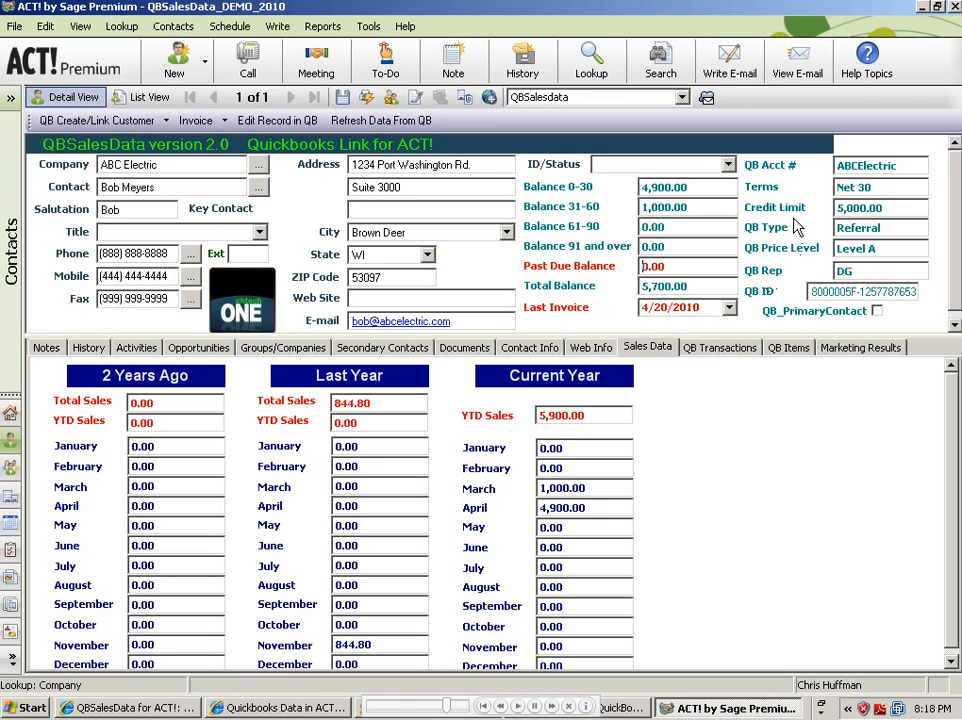
mouse_move(693, 435)
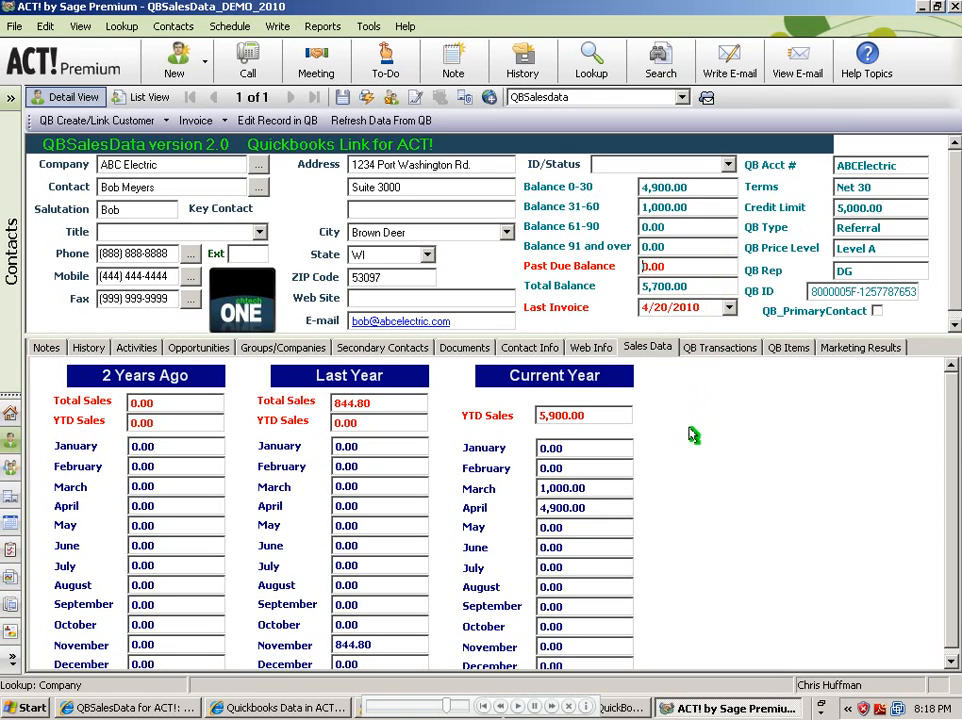
mouse_move(696, 486)
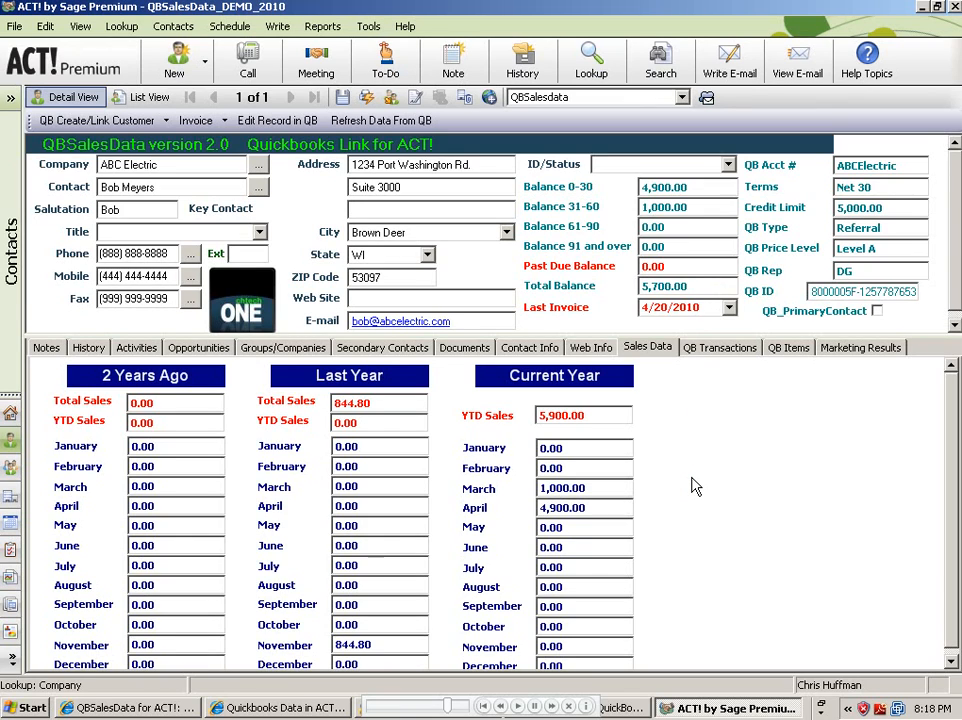
mouse_move(687, 476)
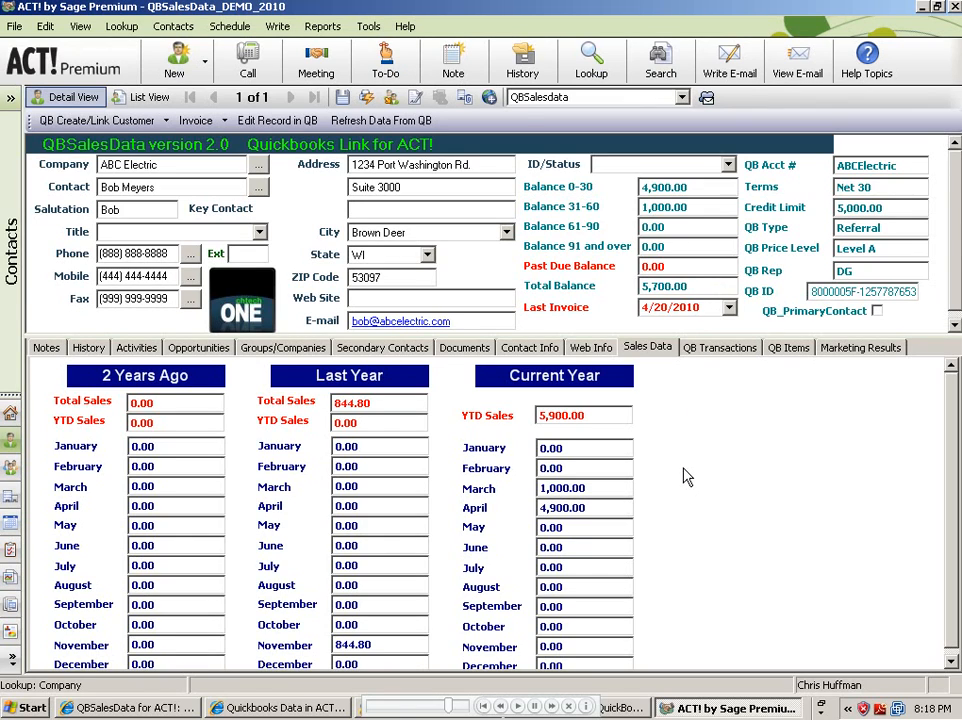
mouse_move(715, 371)
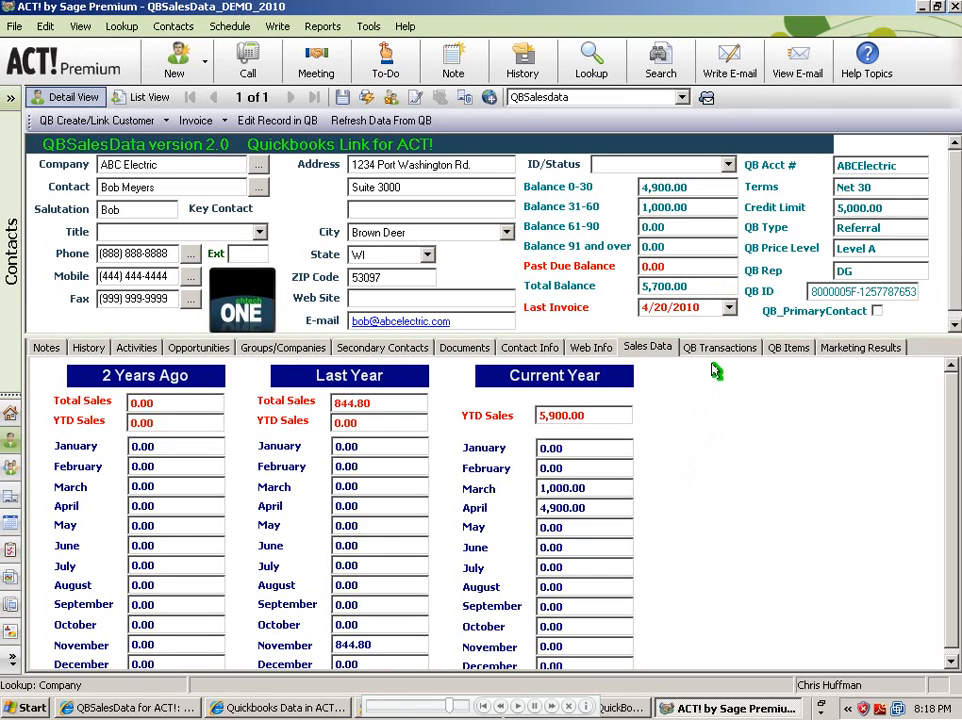
- Check ABC Electric's synced QB Items, ending on the imported QB Transactions list
click(720, 347)
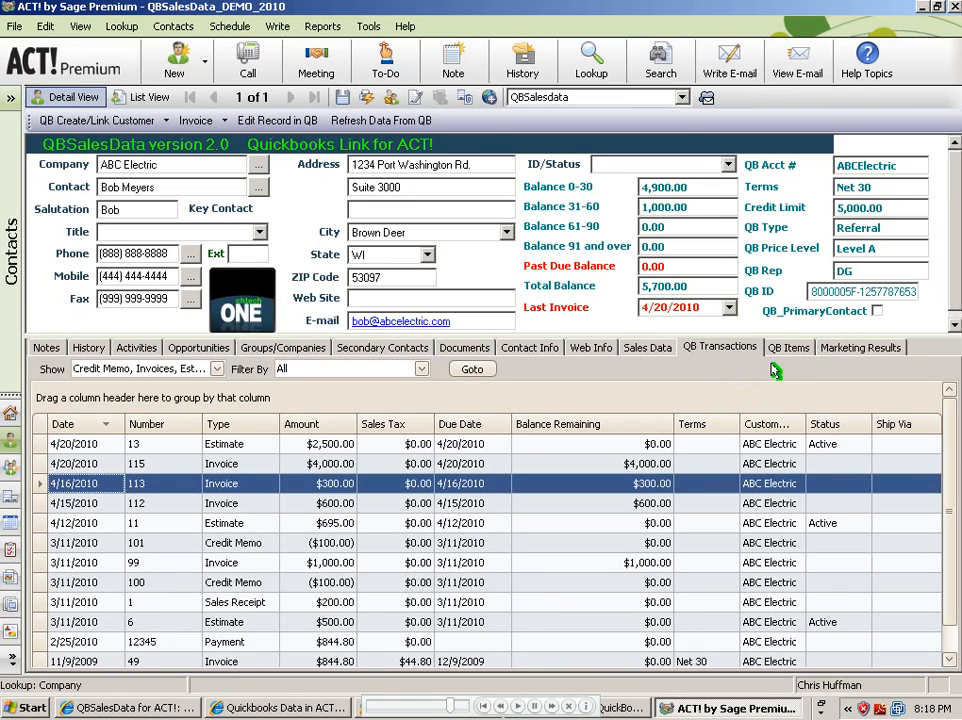
click(789, 347)
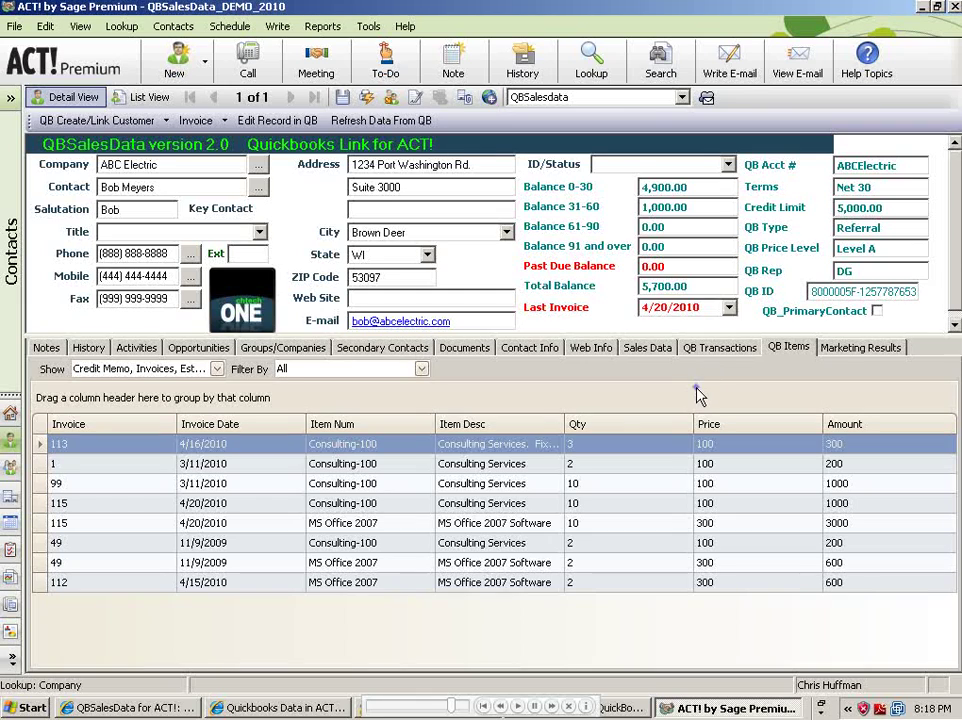
click(719, 347)
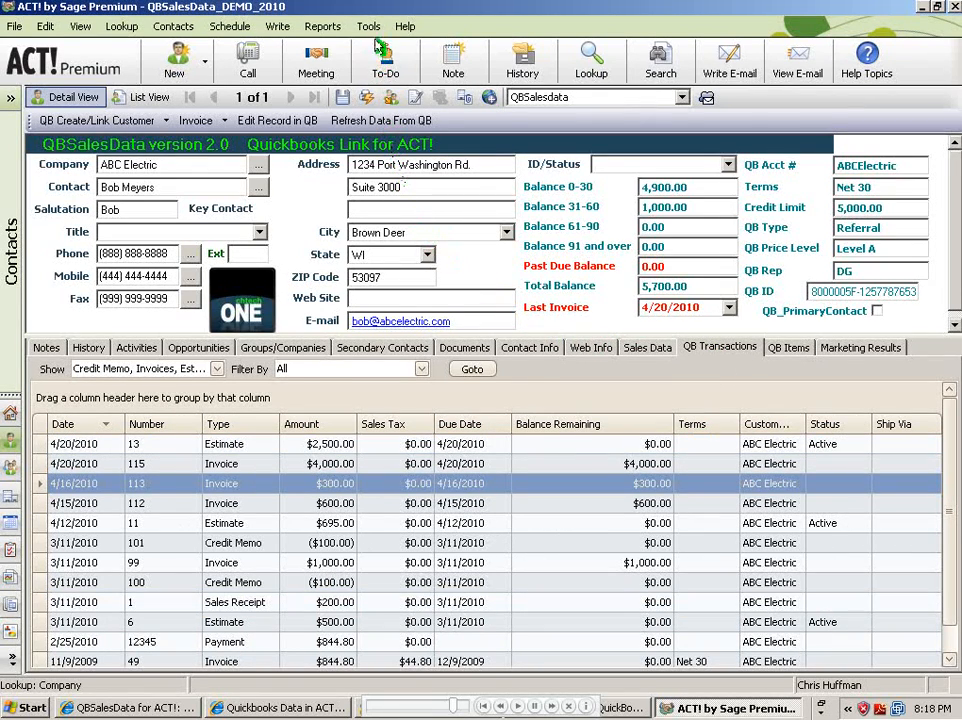
click(368, 26)
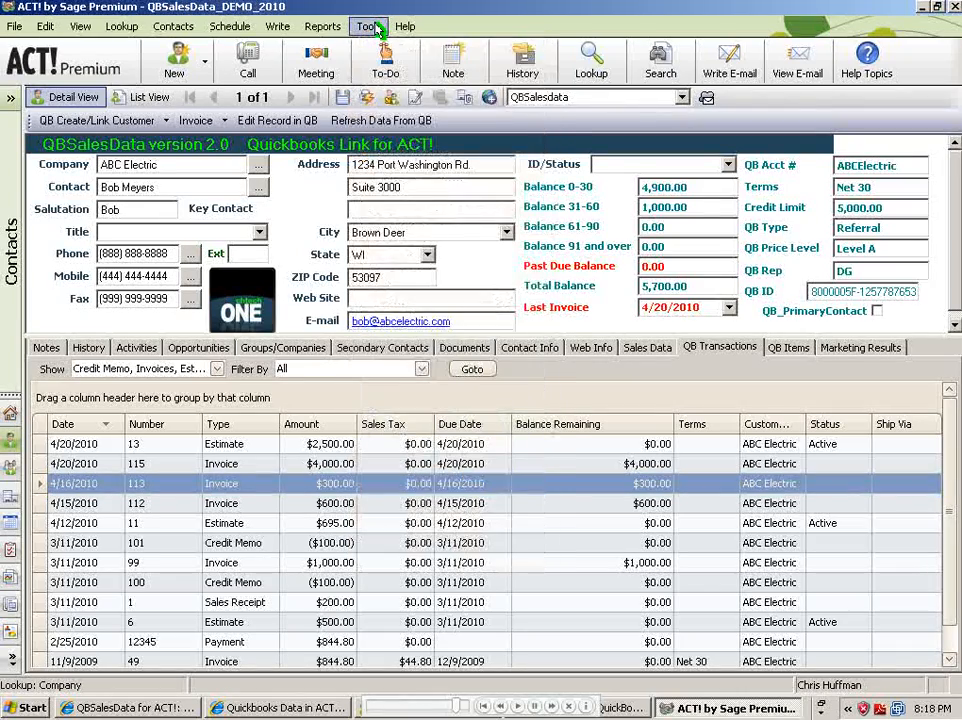
click(368, 26)
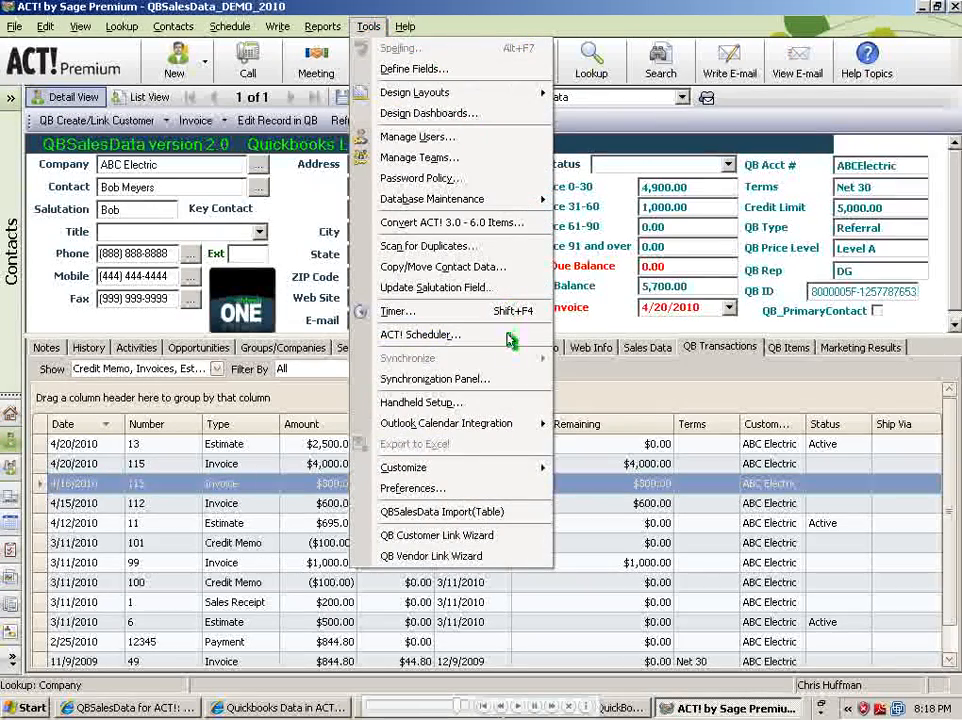
click(442, 511)
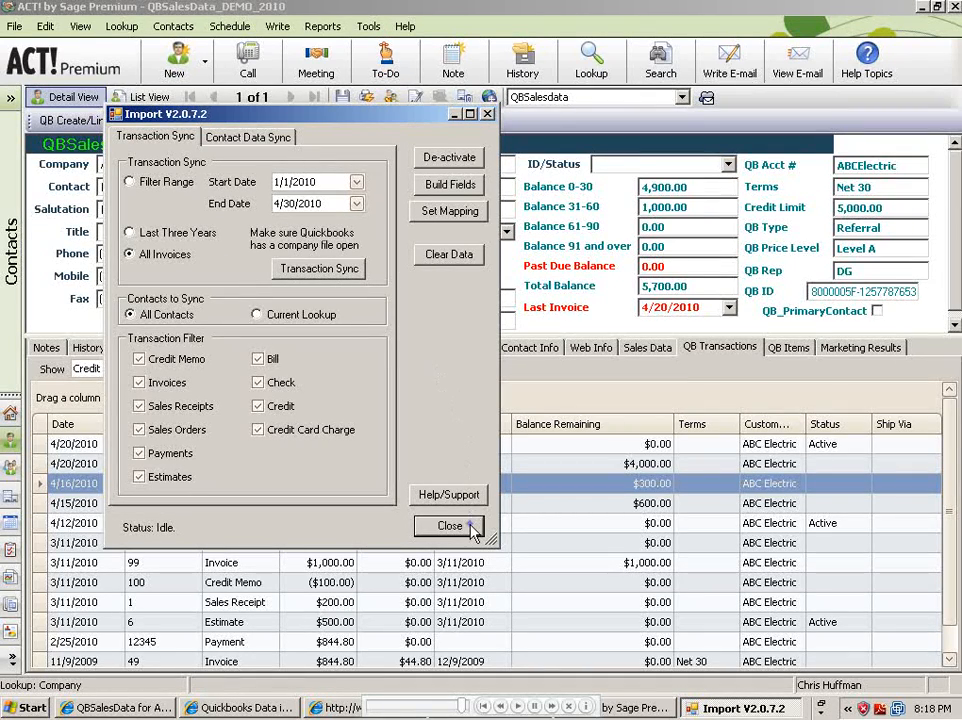
click(449, 525)
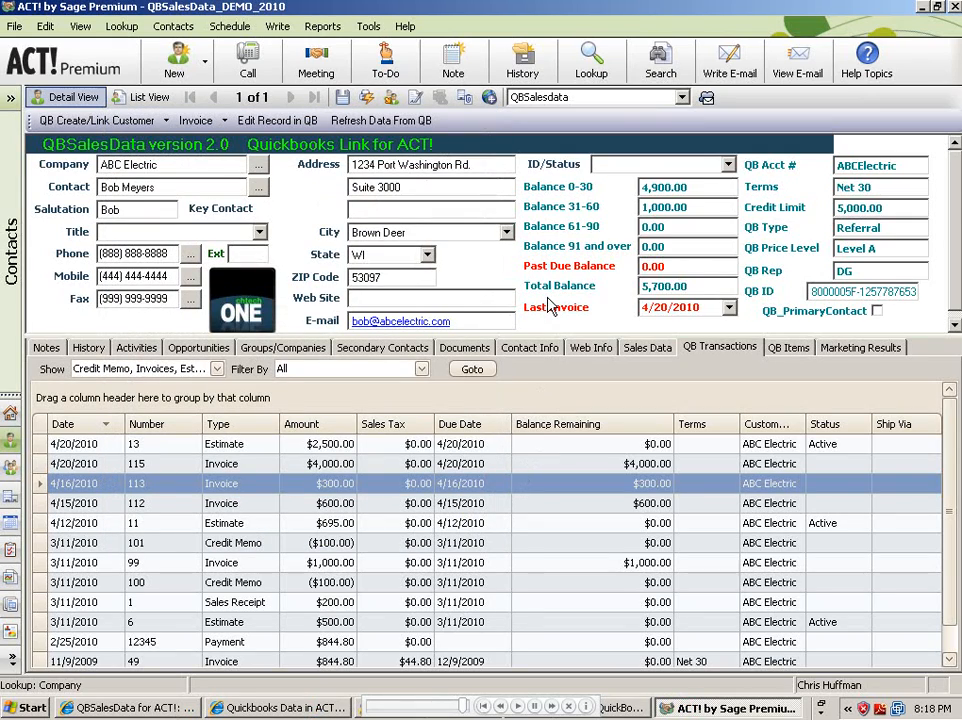